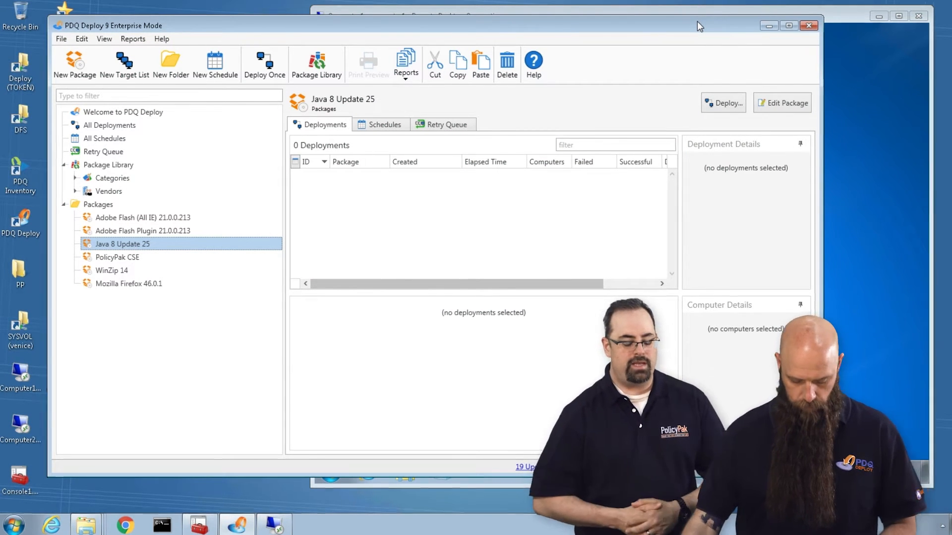
- Deploy Java 8 Update 25 once, adding the computer named 'computer' as the target
left_click(264, 61)
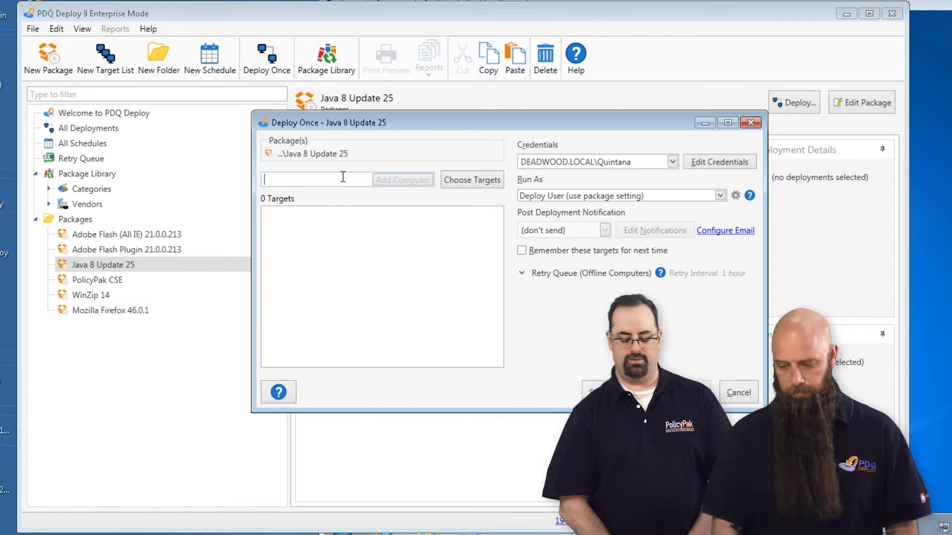
type("computer")
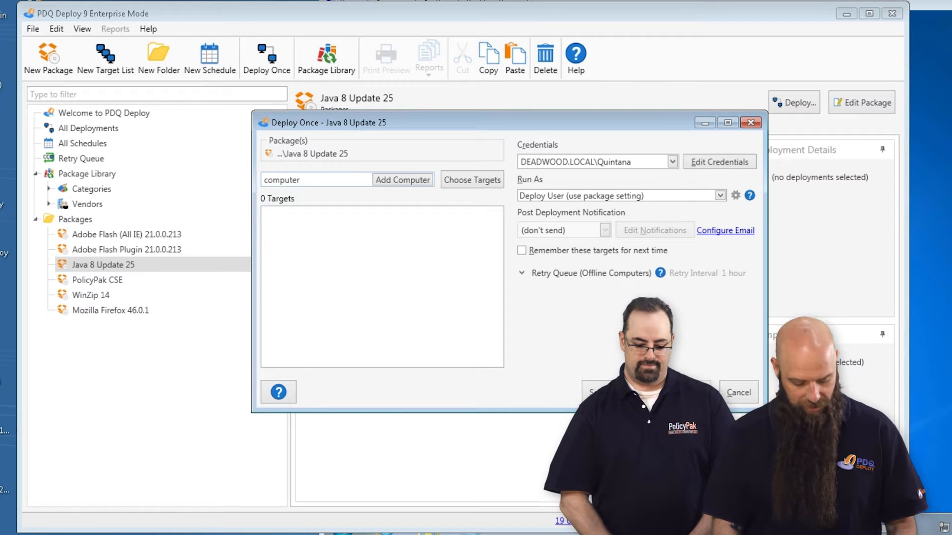
left_click(401, 180)
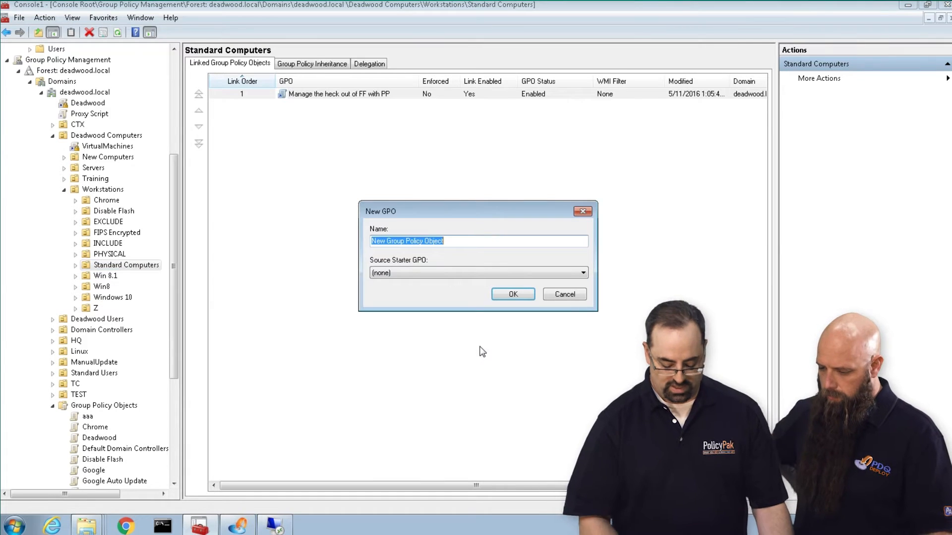
- Create the GPO 'Manage the heck out of Java with PP' linked to Standard Computers and select it
type("Manage the he")
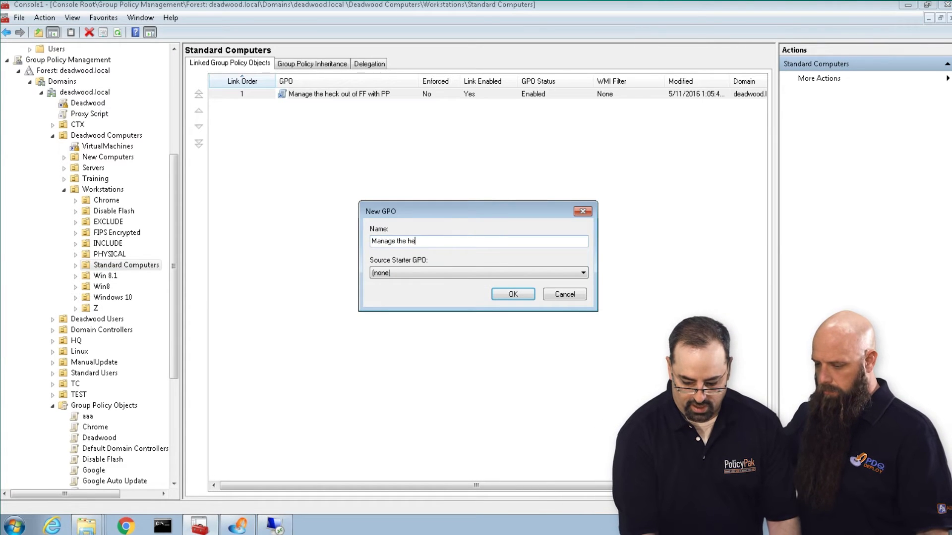
type("ck out of Java")
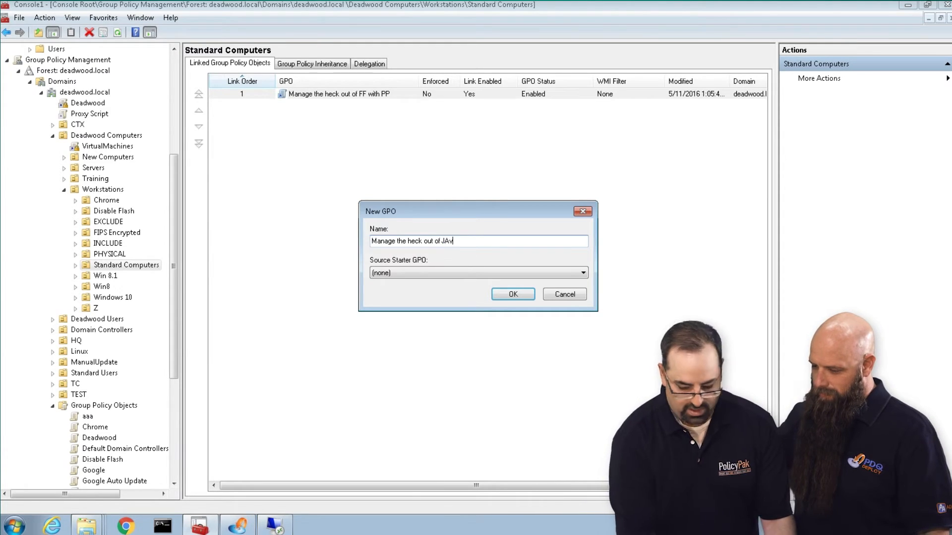
type("a with P")
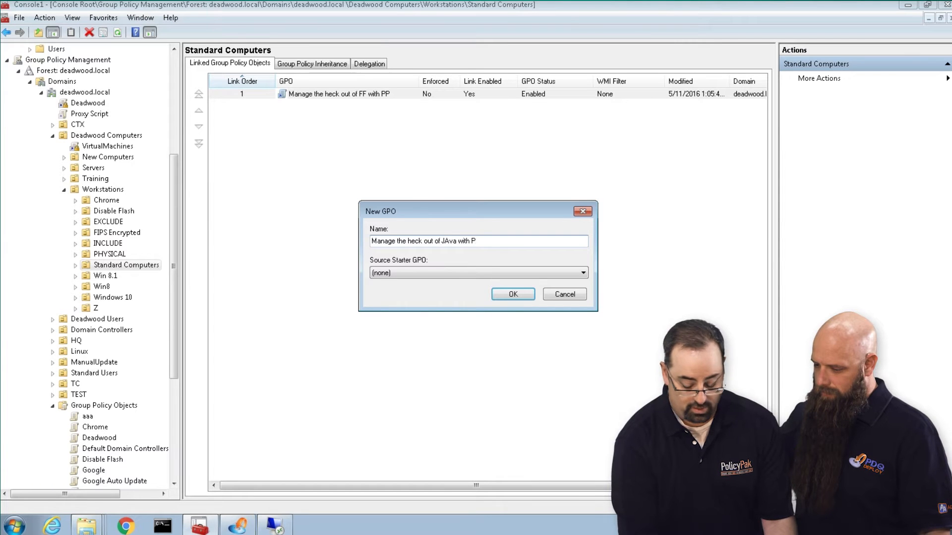
type("P")
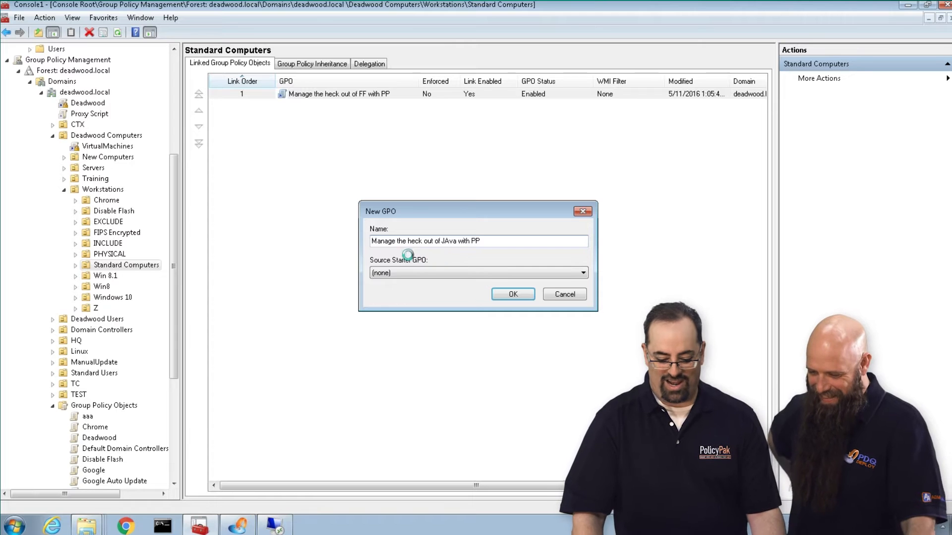
mouse_move(268, 251)
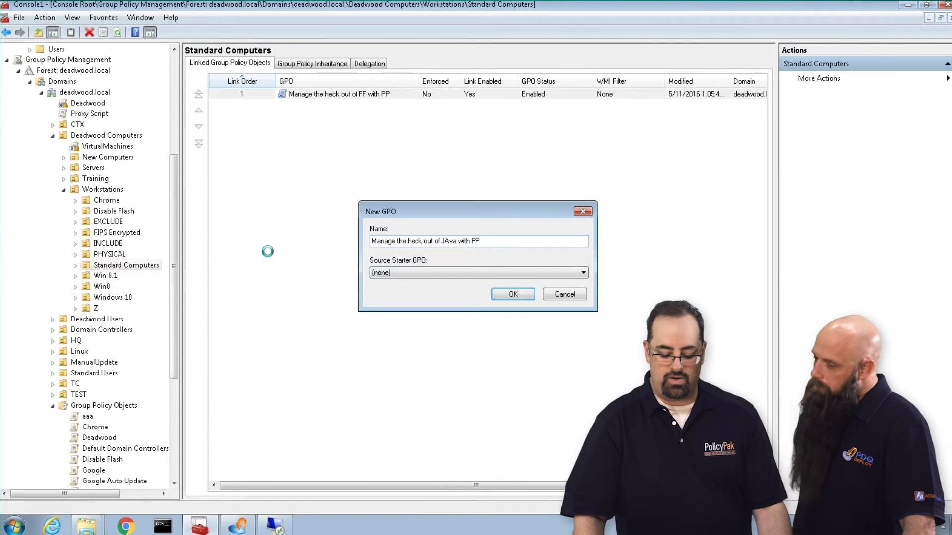
left_click(513, 293)
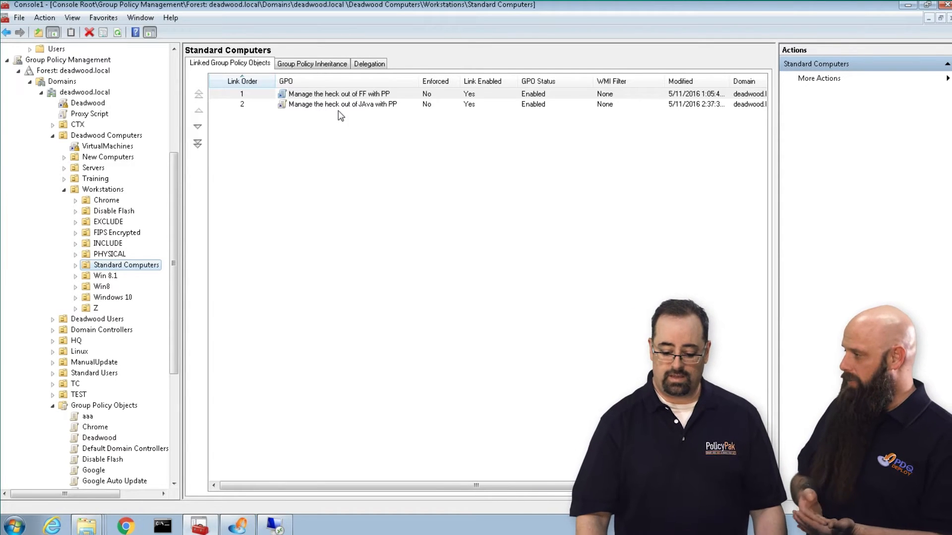
left_click(342, 104)
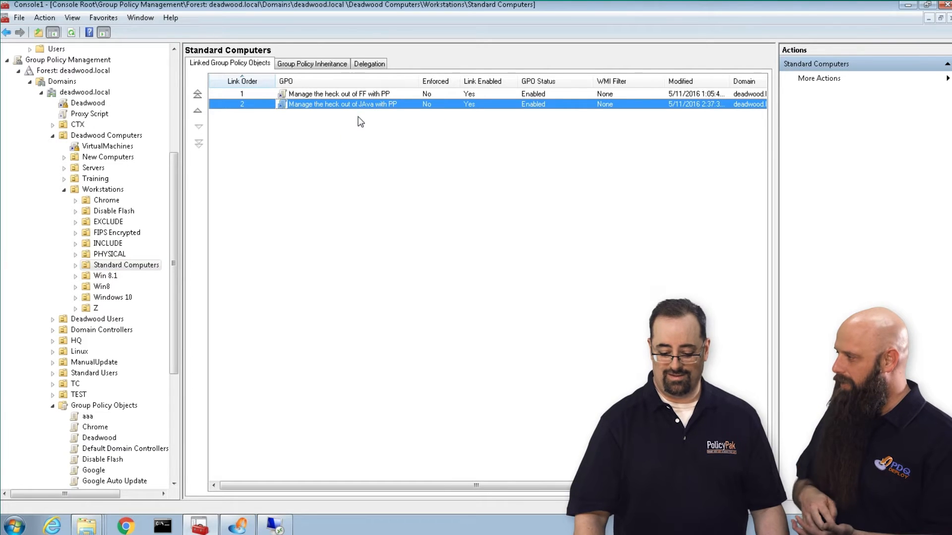
- Edit the GPO and add an Oracle Java 8 u25 entry under PolicyPak Application Settings Manager, opening its settings
double_click(342, 104)
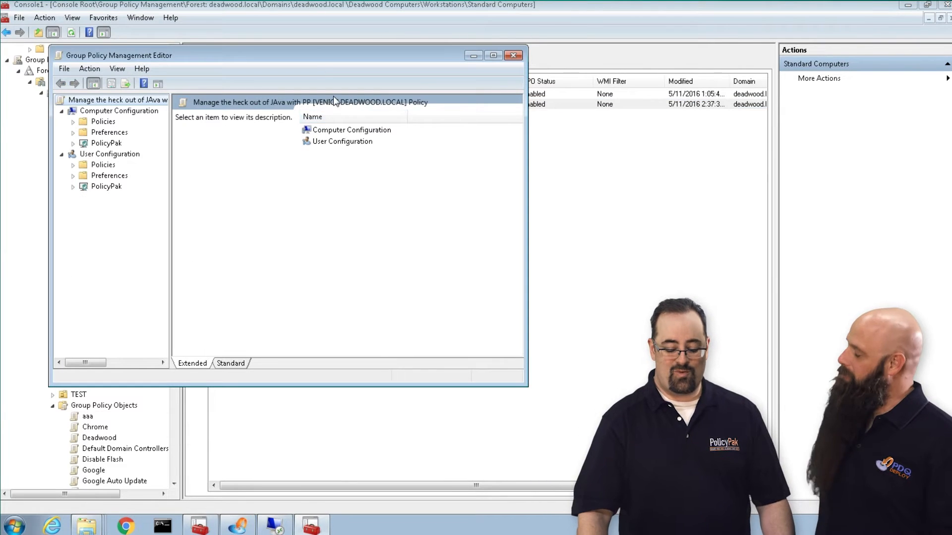
left_click(491, 56)
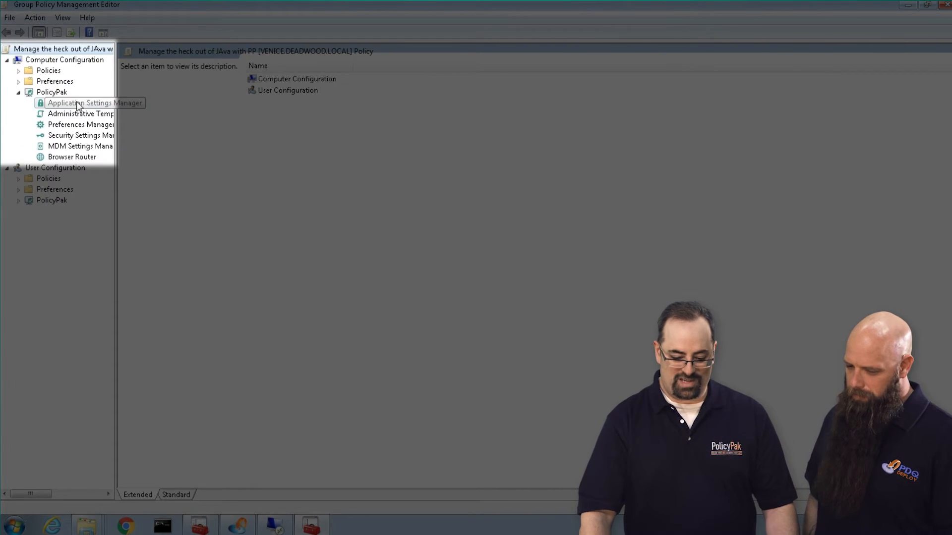
left_click(80, 102)
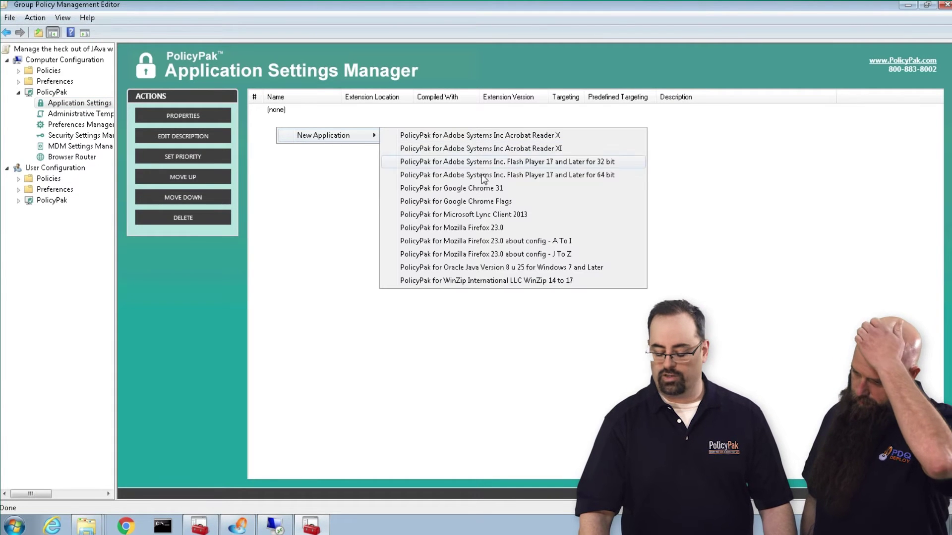
mouse_move(474, 273)
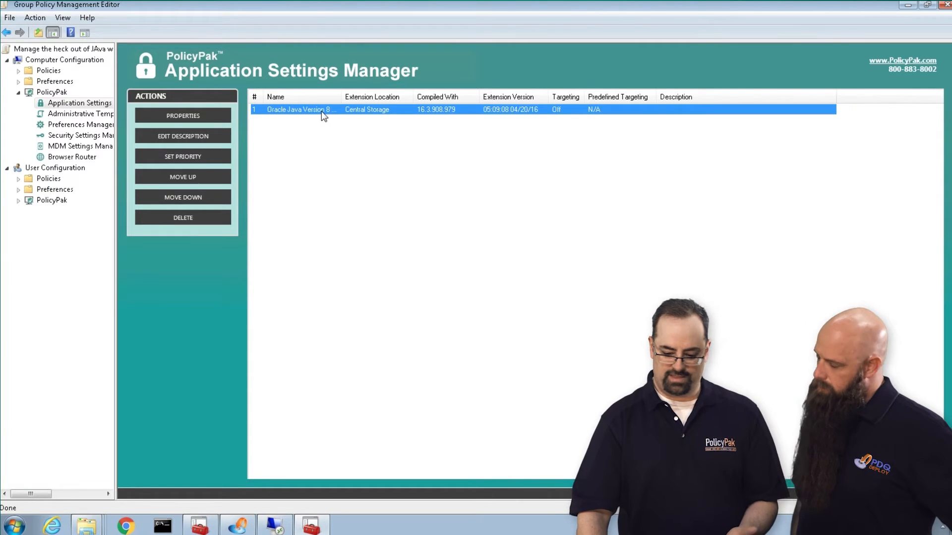
double_click(302, 109)
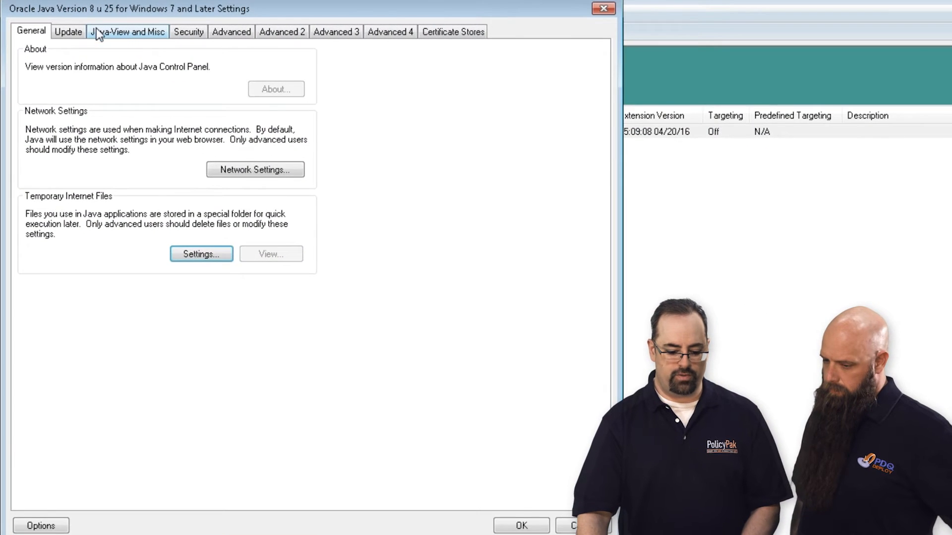
- Turn off Java's Check for Updates Automatically on the Update settings
left_click(68, 32)
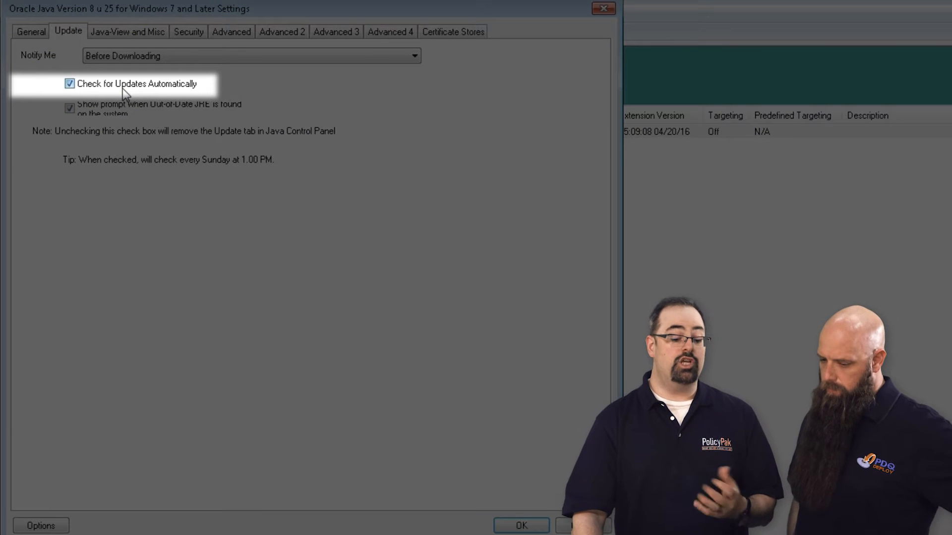
left_click(70, 83)
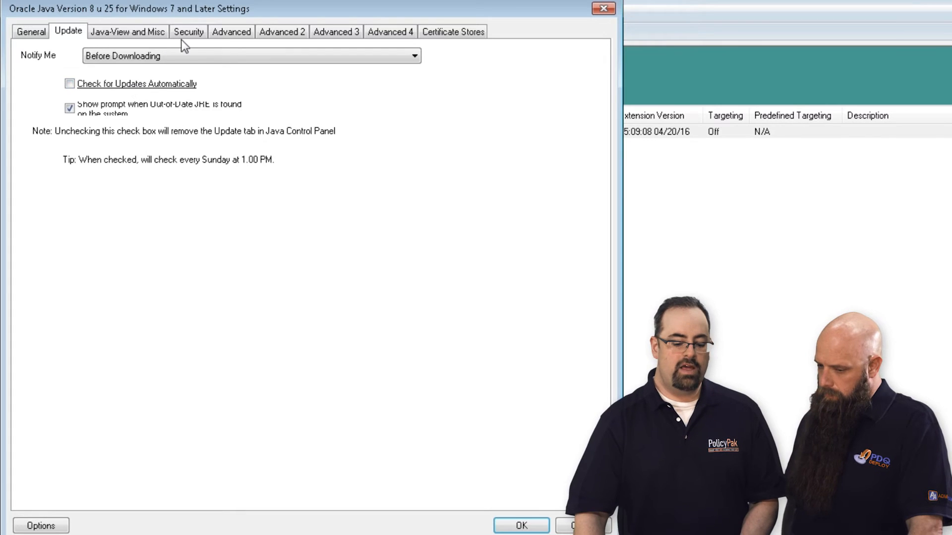
left_click(188, 32)
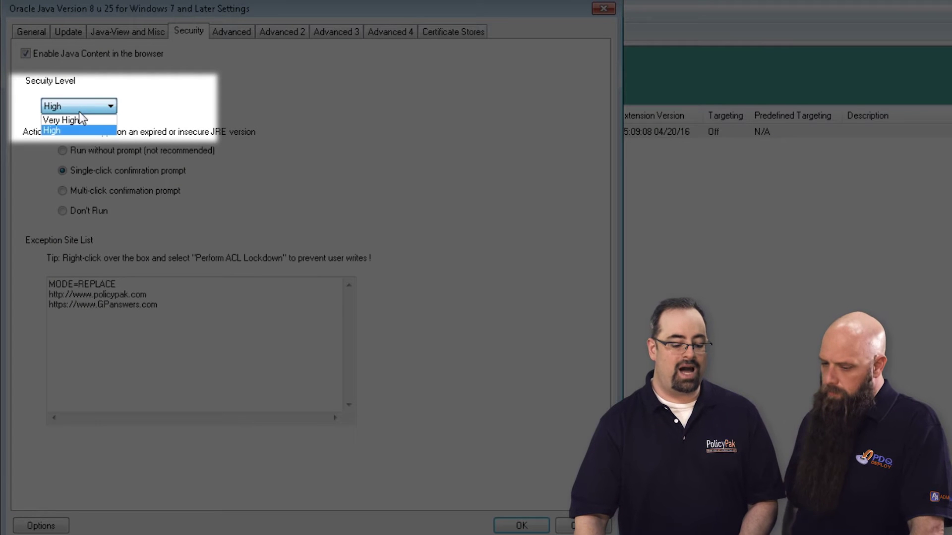
- Set Java Security Level to Very High and bring up the exception site list options
left_click(61, 120)
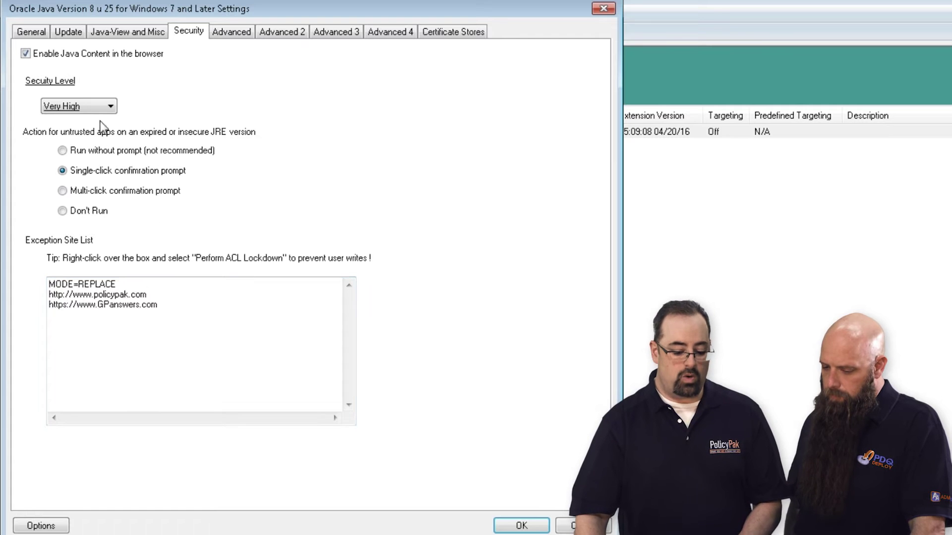
right_click(78, 106)
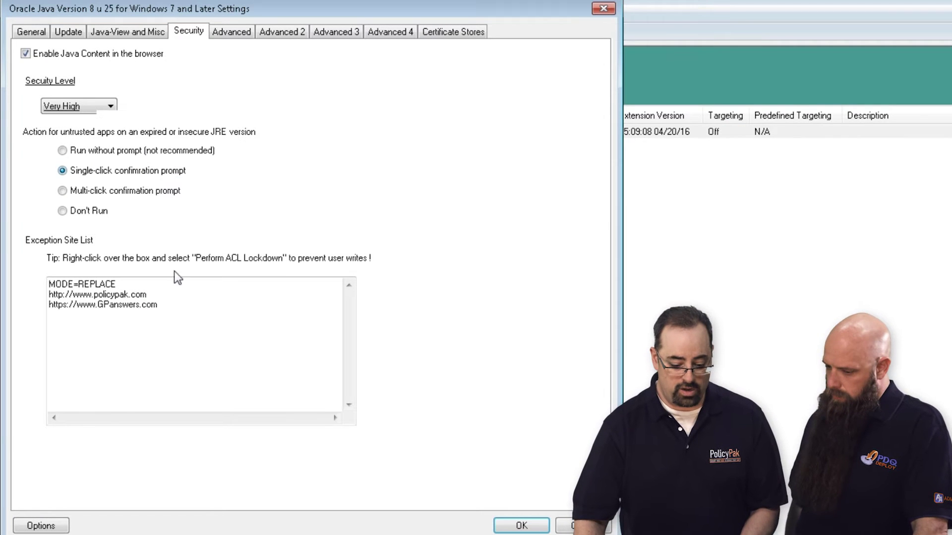
left_click(193, 308)
type("MET")
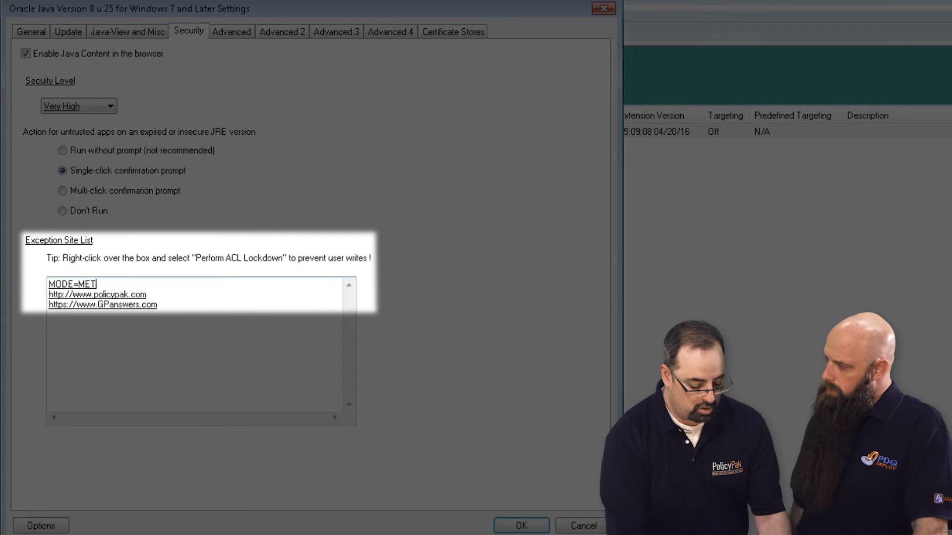
- Edit the exception site list's first line to MODE=REPLACE, keeping policypak.com and GPanswers.com
type("GE")
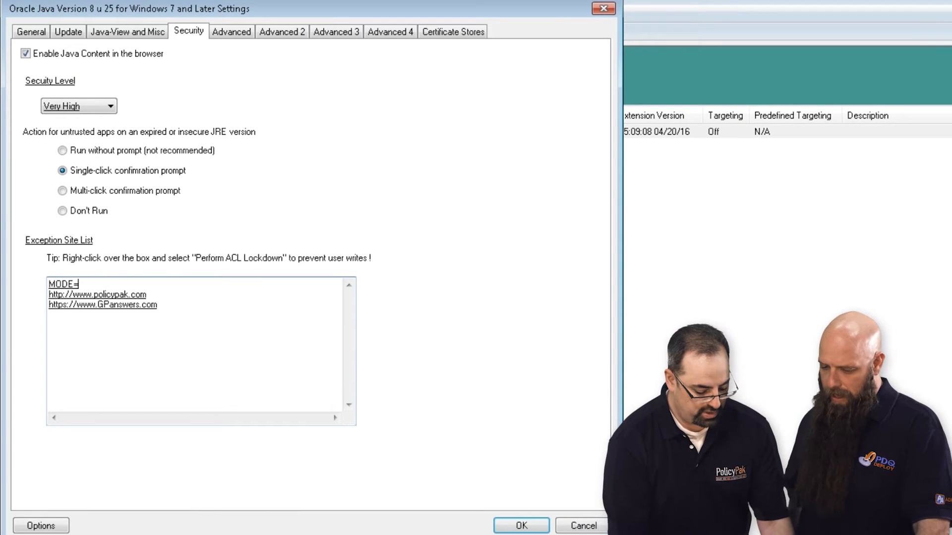
type("REPLACE")
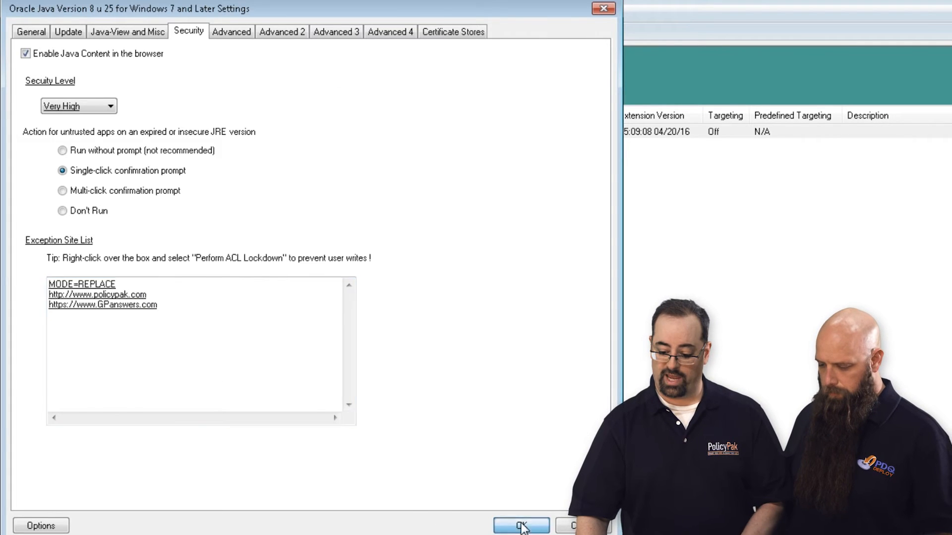
- Confirm the Java policy settings, then briefly view Control Panel > Programs on computer1
left_click(520, 525)
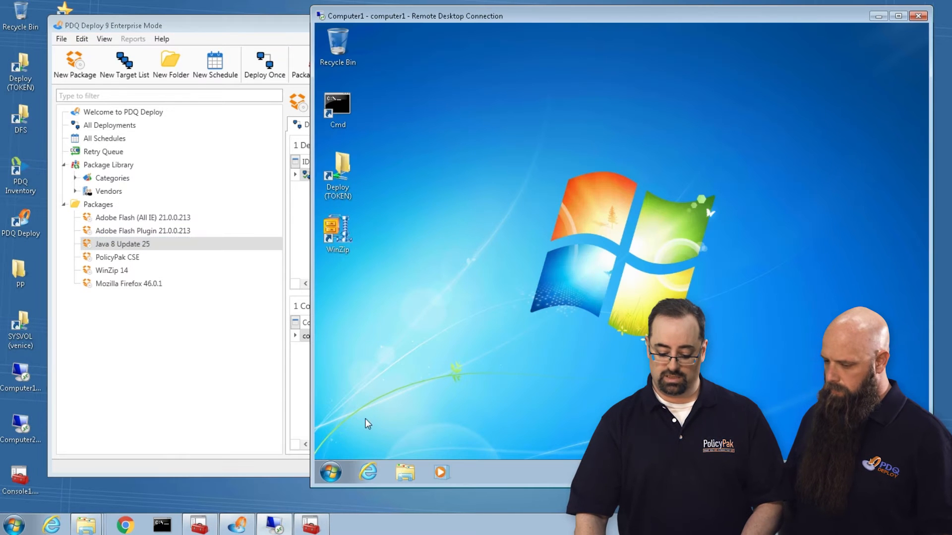
left_click(329, 472)
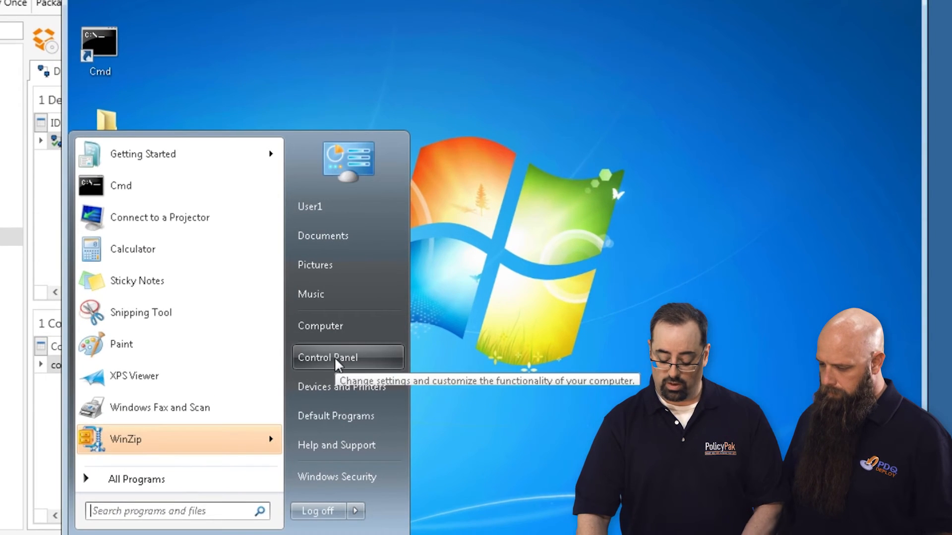
left_click(328, 357)
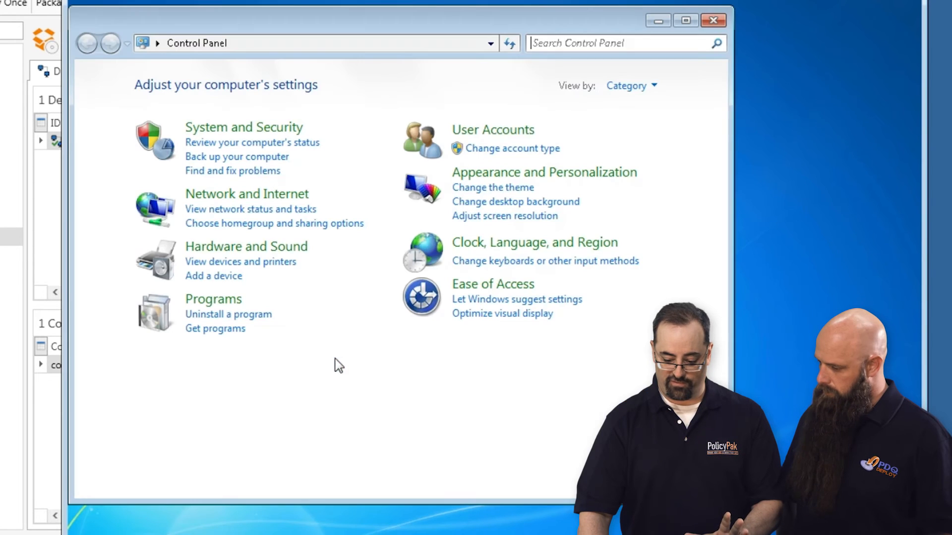
left_click(213, 299)
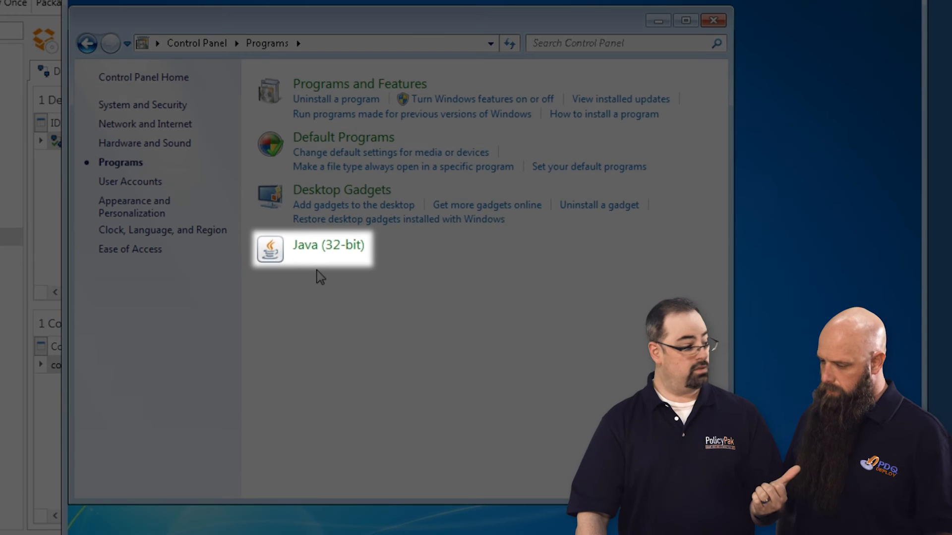
left_click(714, 20)
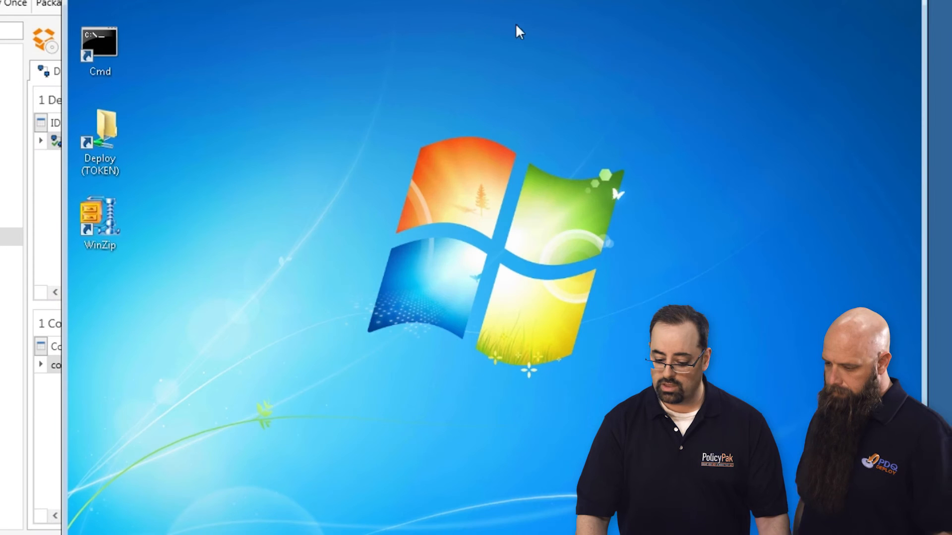
- Run gpupdate in a command prompt on computer1 so user and computer policy refresh
double_click(99, 46)
type("gpupdate")
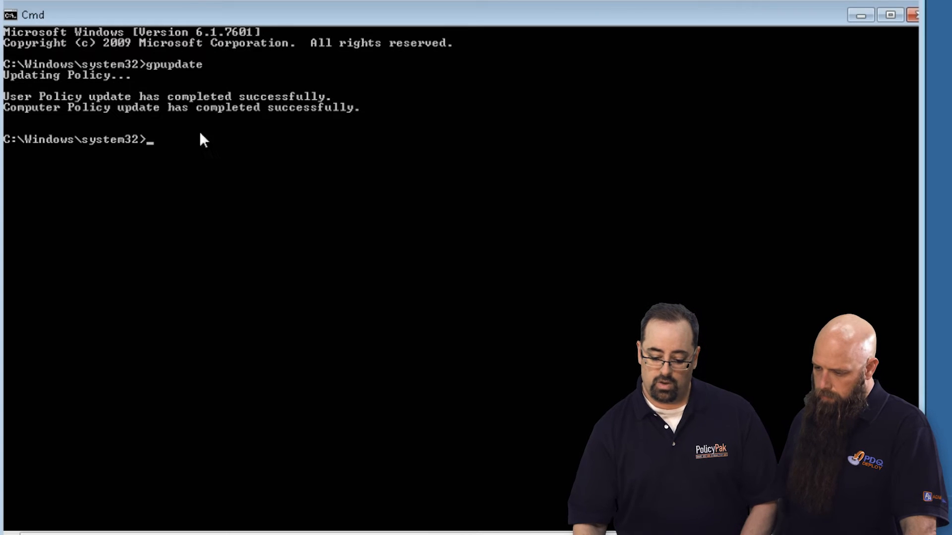
left_click(860, 15)
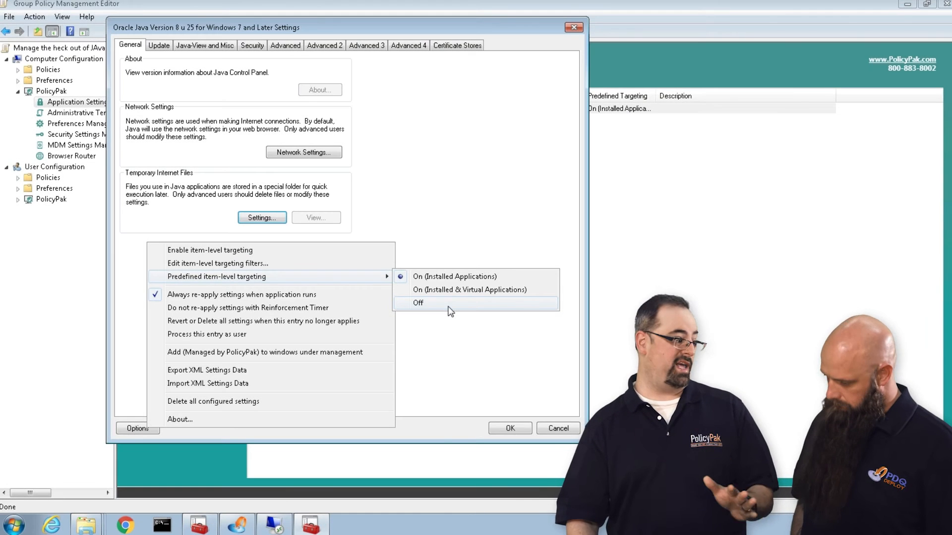
- Set the Java entry's predefined item-level targeting to On (Installed Applications)
left_click(417, 302)
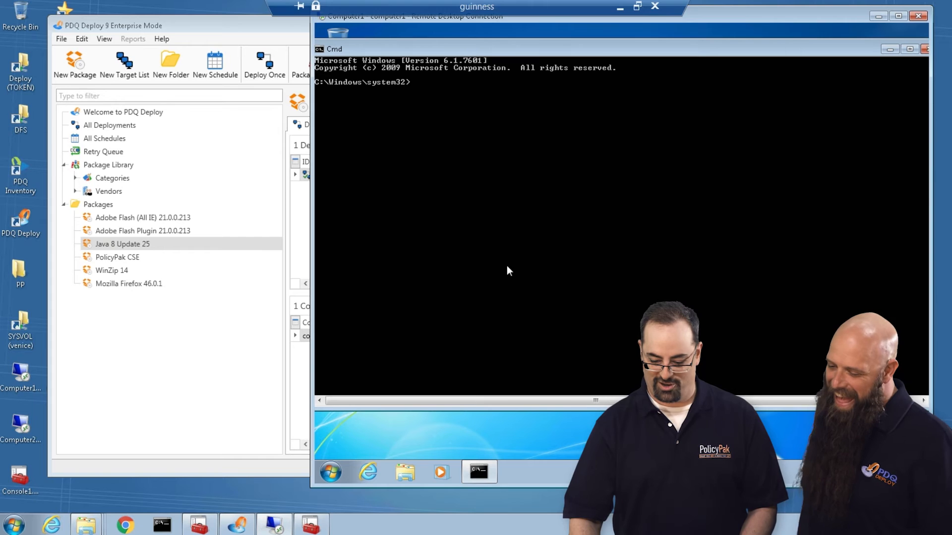
- Exit the command prompt and open the Java (32-bit) control panel from Control Panel > Programs on computer1
key("Return")
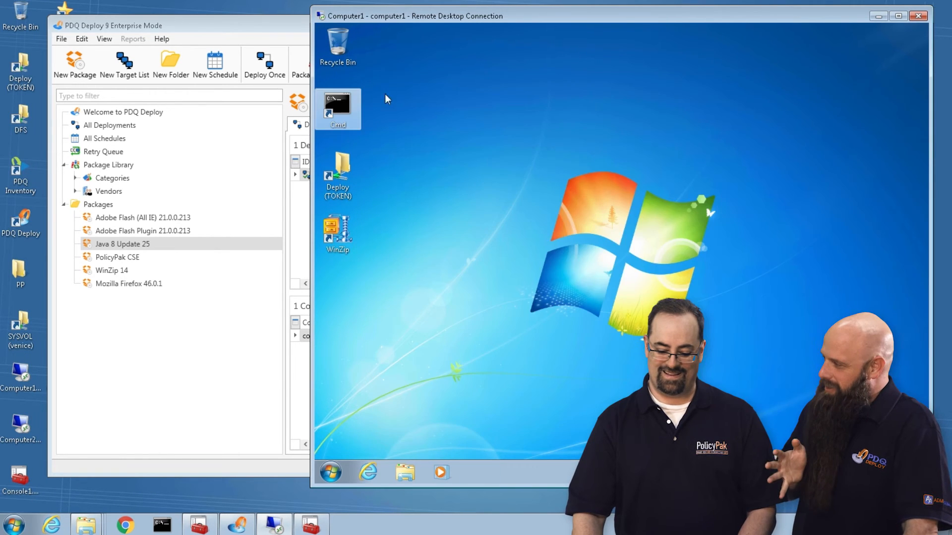
left_click(330, 472)
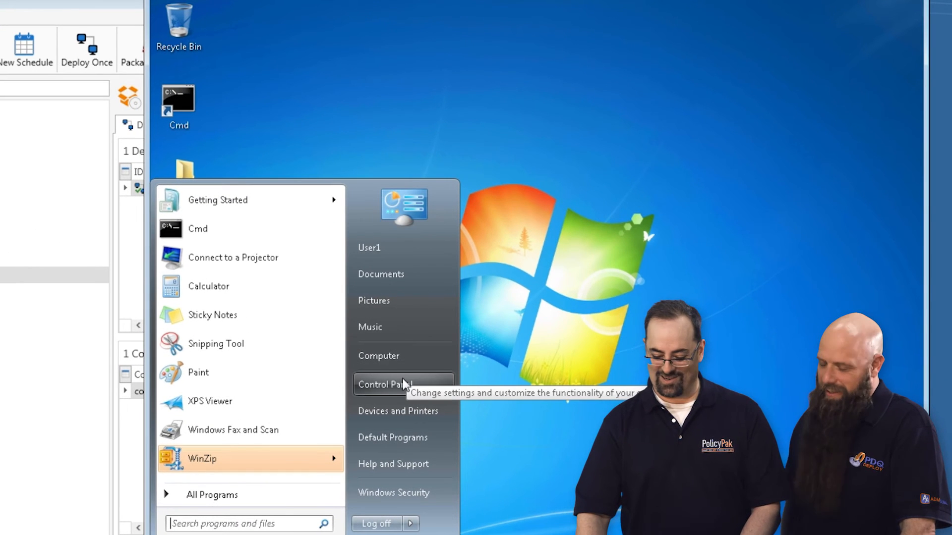
left_click(385, 385)
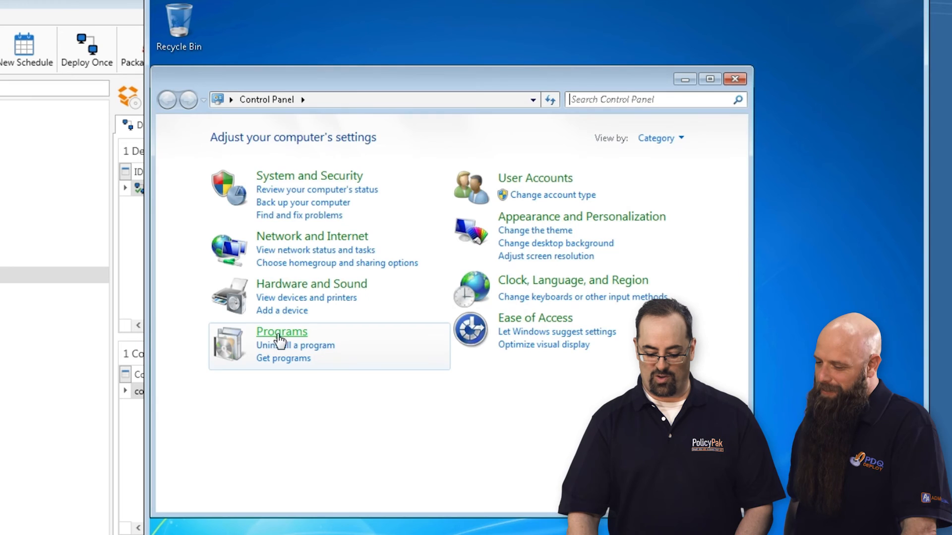
left_click(281, 331)
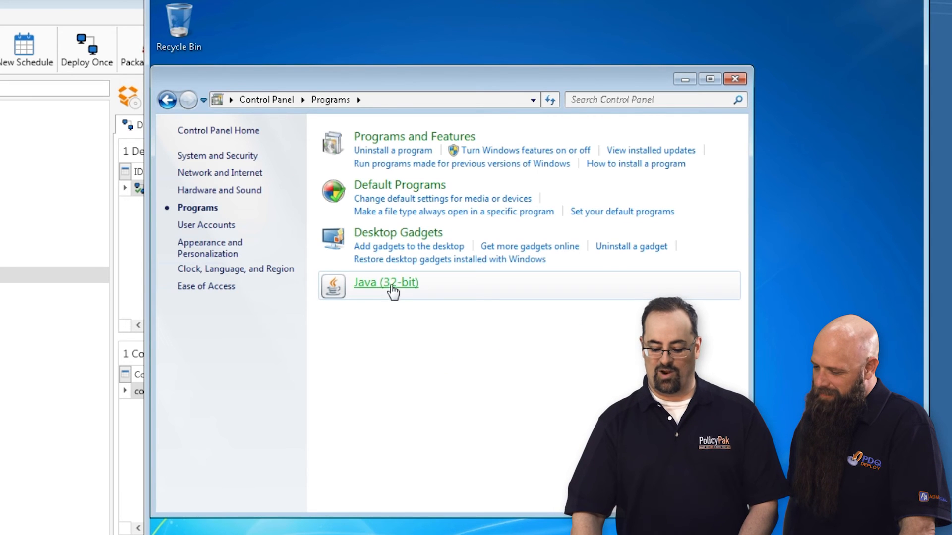
left_click(386, 283)
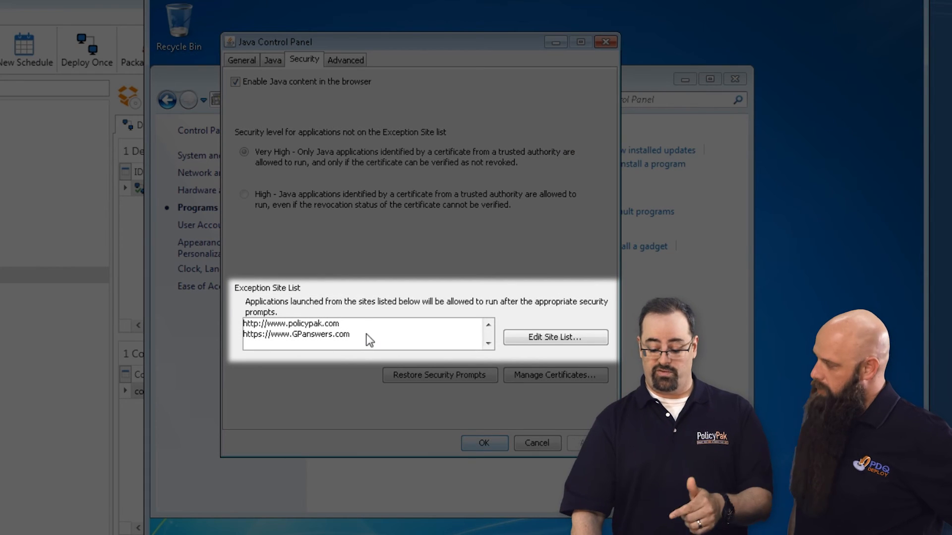
mouse_move(553, 337)
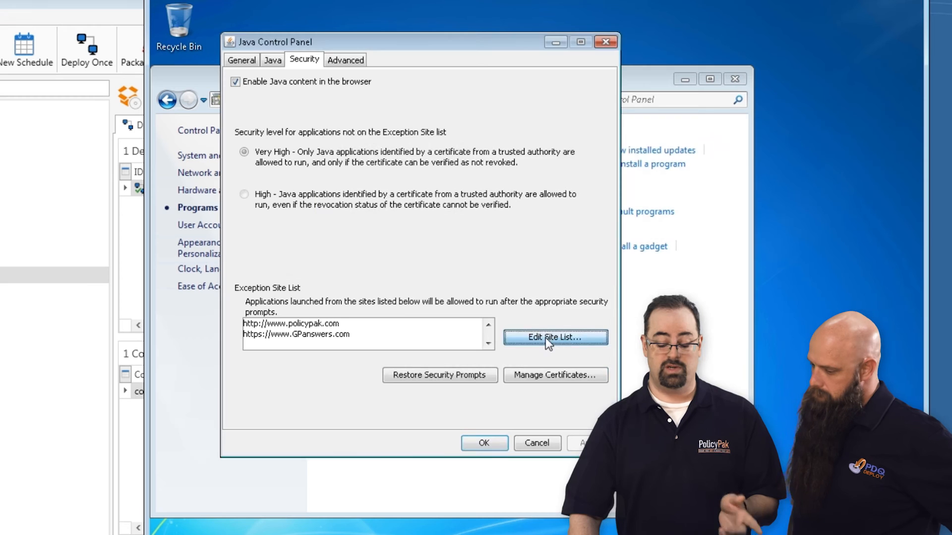
- View the Security tab's Edit Site List, confirming Very High security with policypak.com and GPanswers.com
left_click(553, 337)
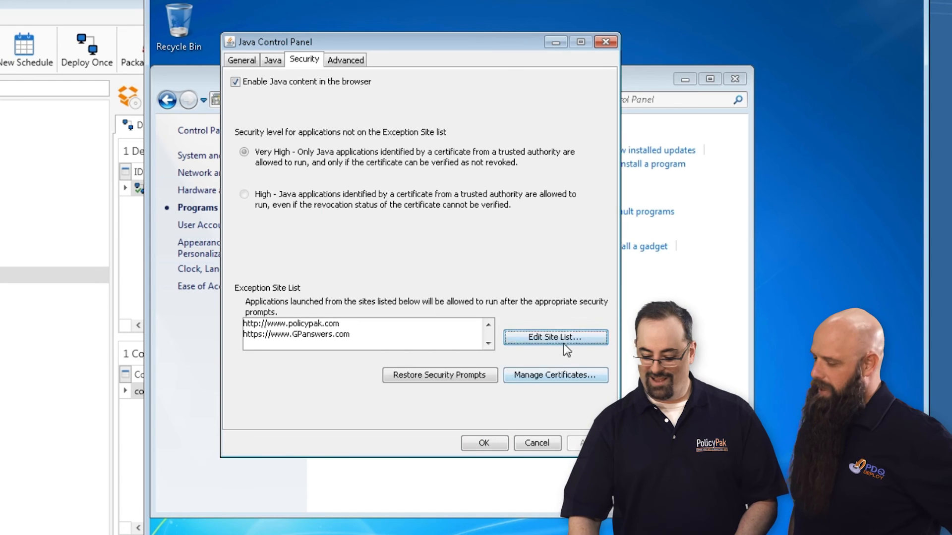
left_click(554, 337)
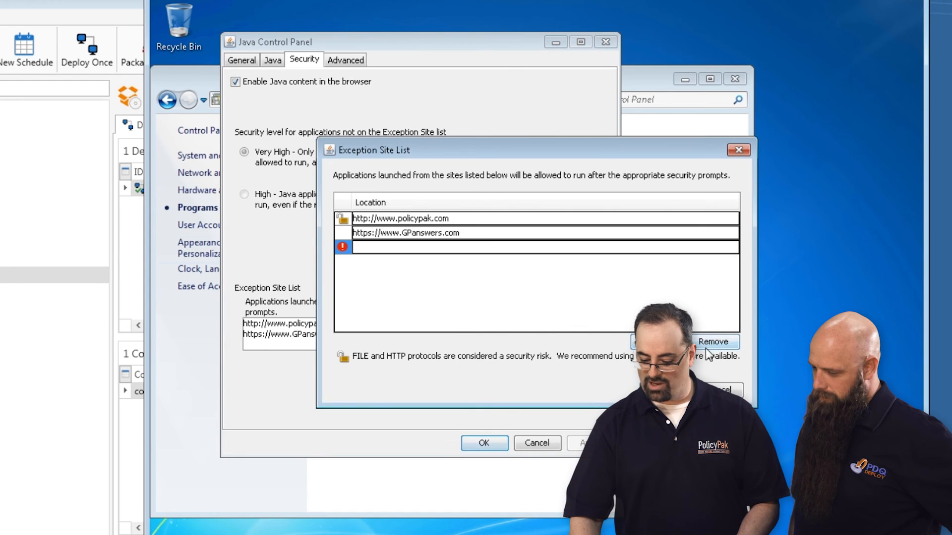
left_click(713, 342)
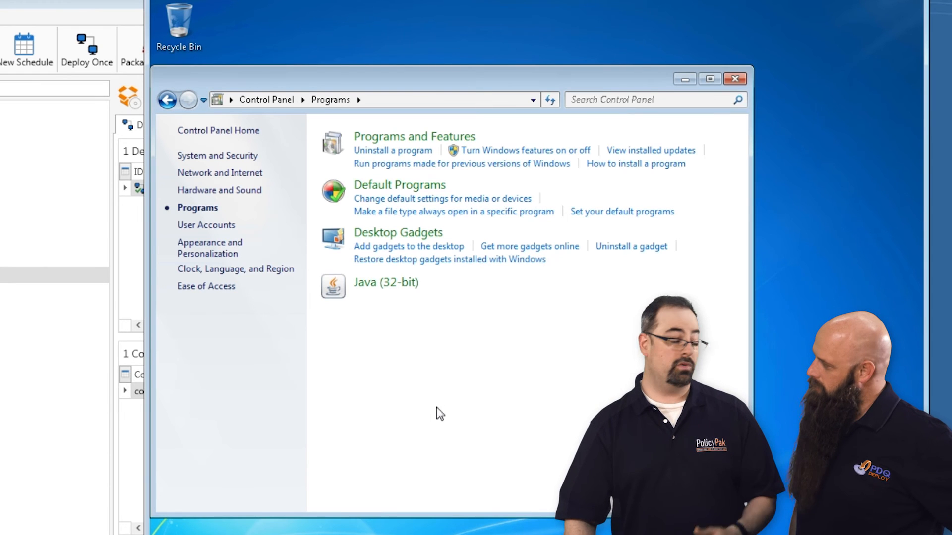
mouse_move(427, 406)
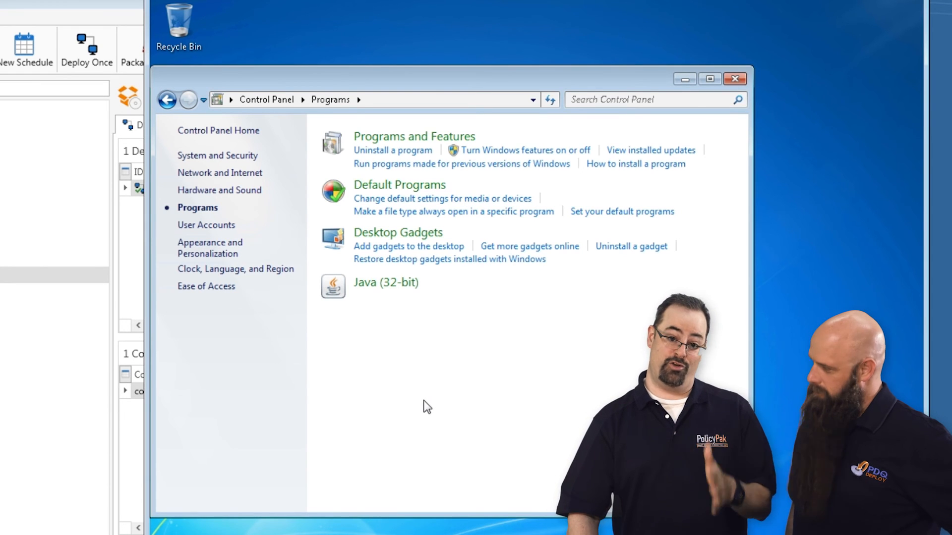